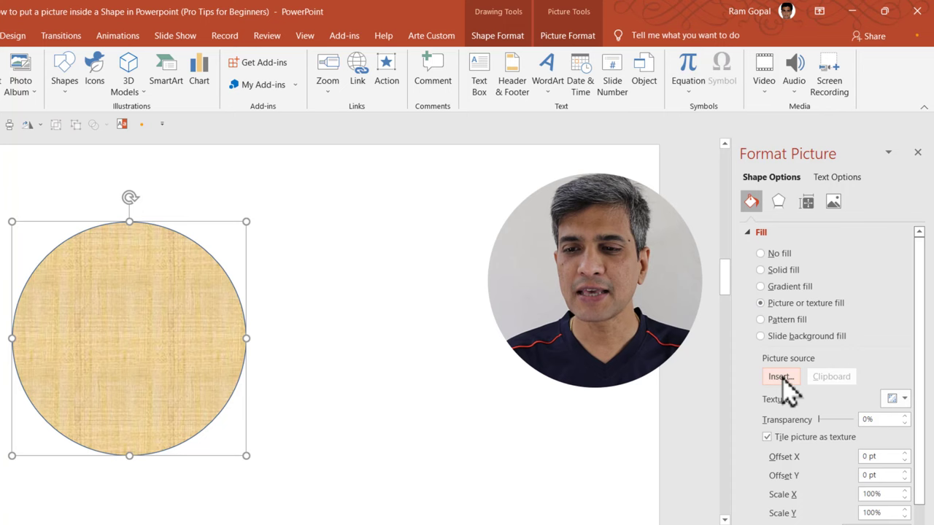
Browse to Demo Pics and choose the woman's business photo for the circle's picture fill
{"action": "left_click", "coordinate": [779, 376]}
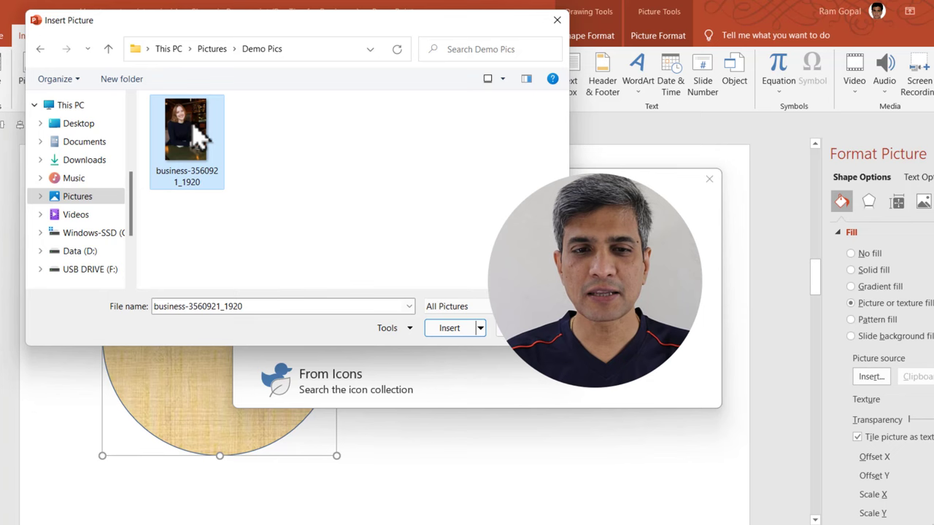
{"action": "left_click", "coordinate": [449, 327]}
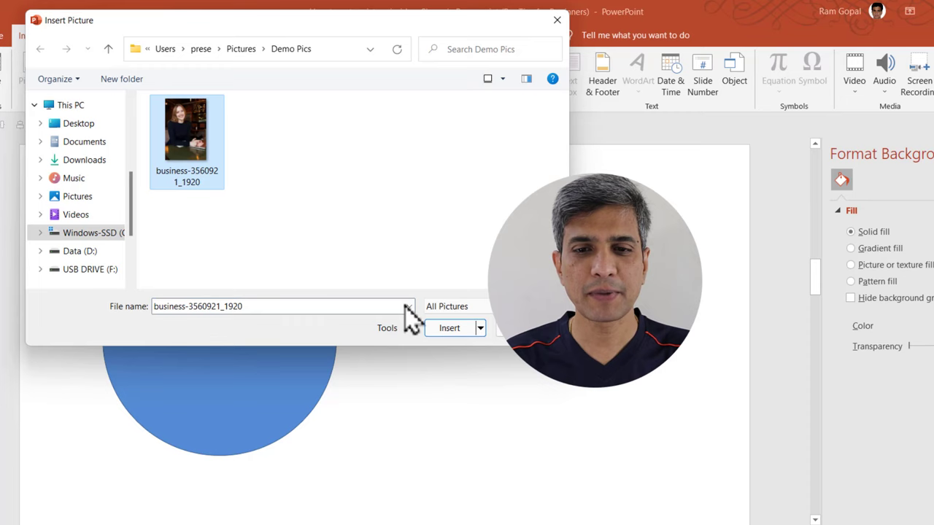
Insert the selected business photo of the woman onto the slide beside the blue circle
{"action": "left_click", "coordinate": [449, 326]}
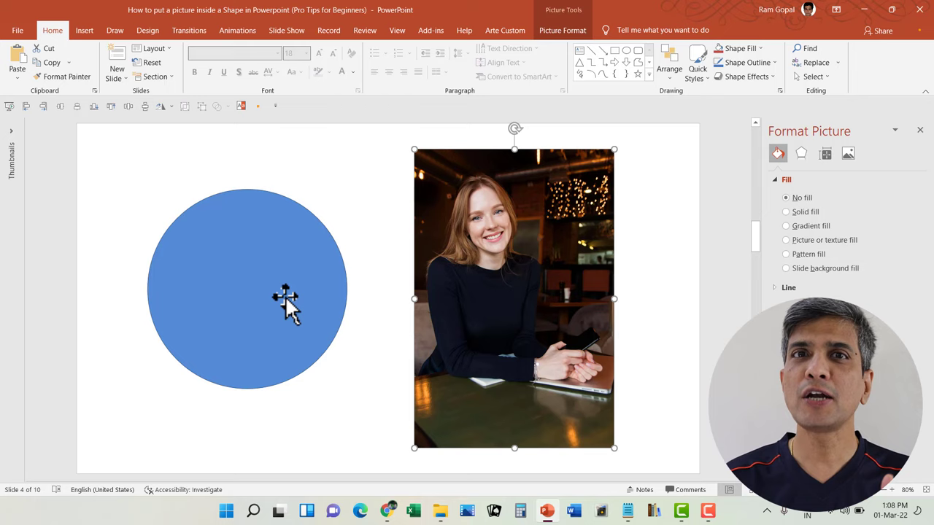
{"action": "mouse_move", "coordinate": [315, 292]}
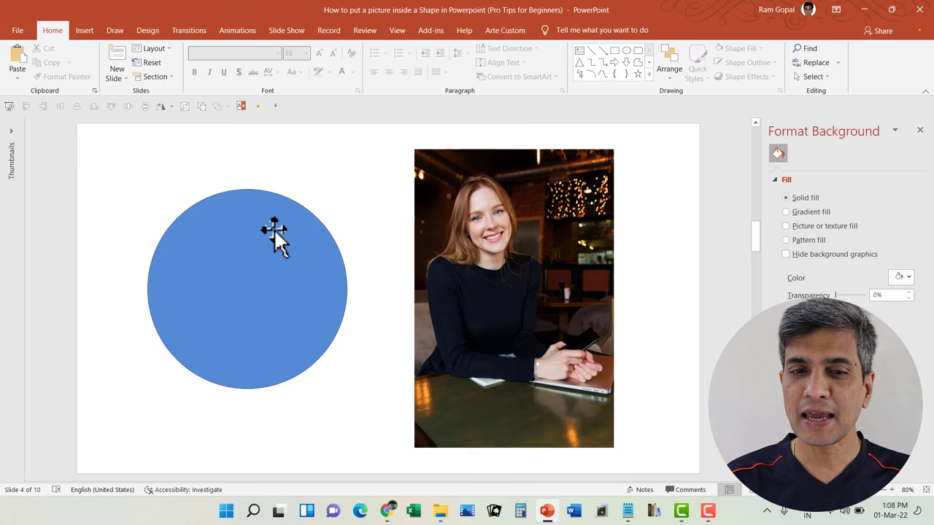
{"action": "left_click", "coordinate": [248, 284]}
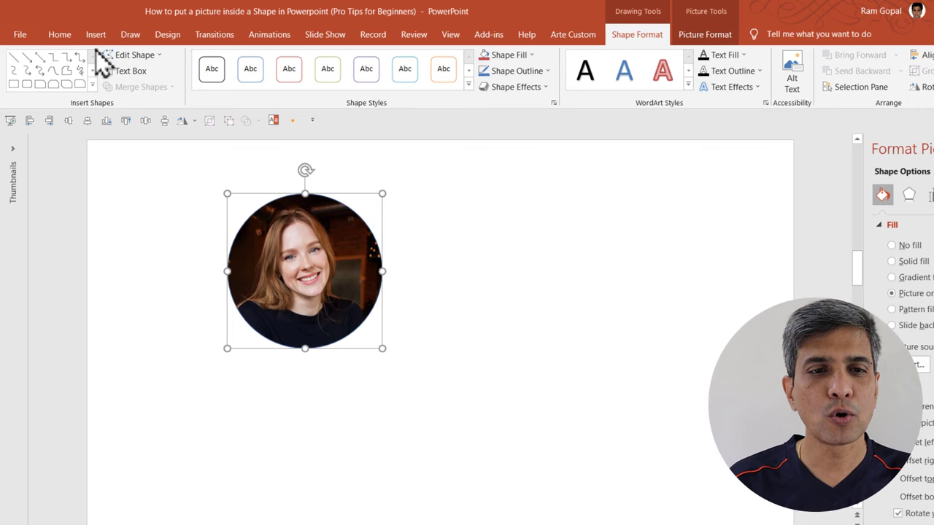
Change the photo-filled circle into an Up Arrow via Edit Shape > Change Shape, keeping the photo
{"action": "left_click", "coordinate": [134, 56]}
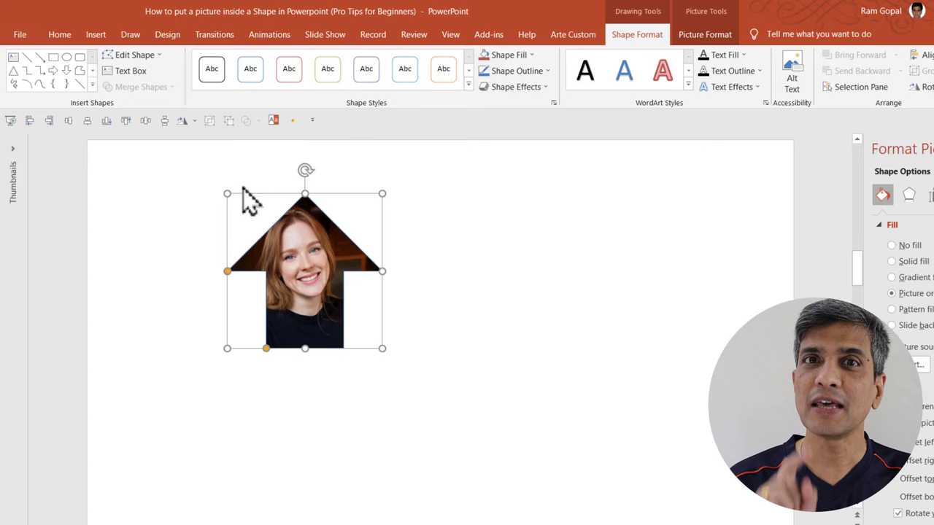
{"action": "left_click", "coordinate": [134, 56]}
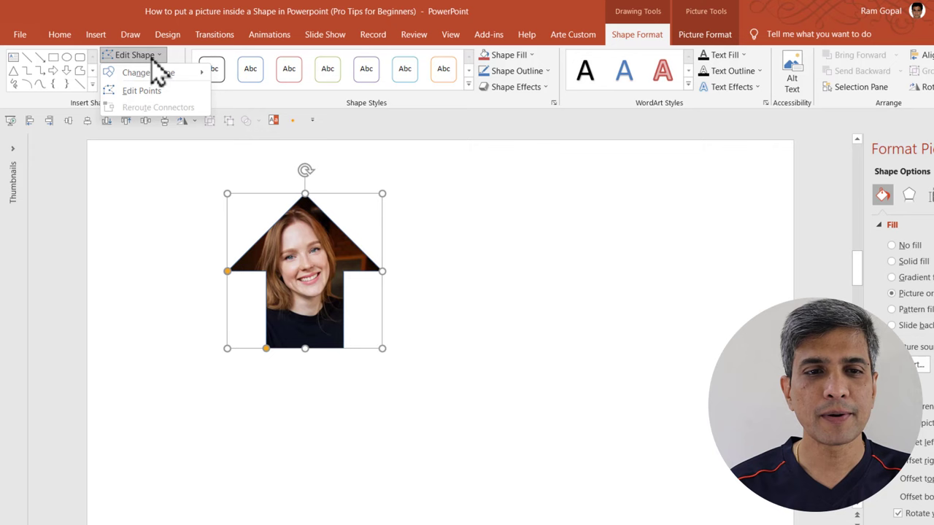